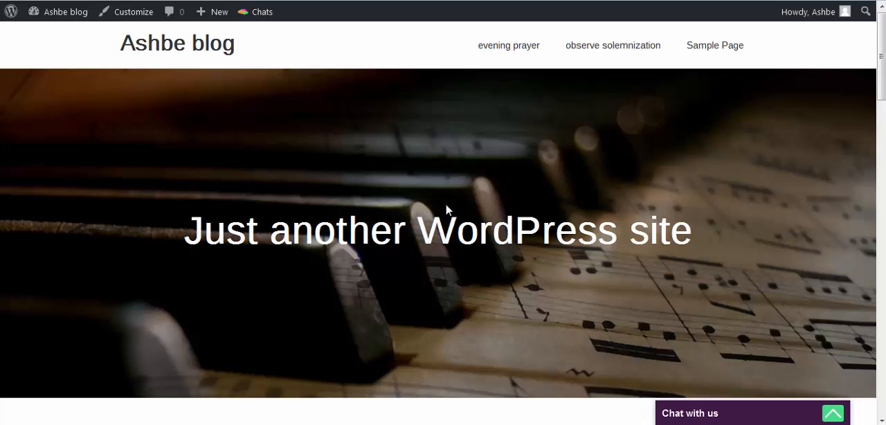
mouse_move(637, 382)
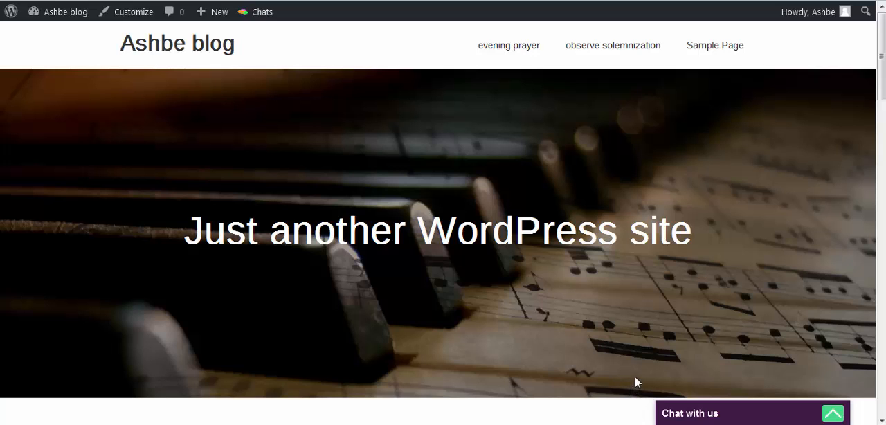
mouse_move(709, 412)
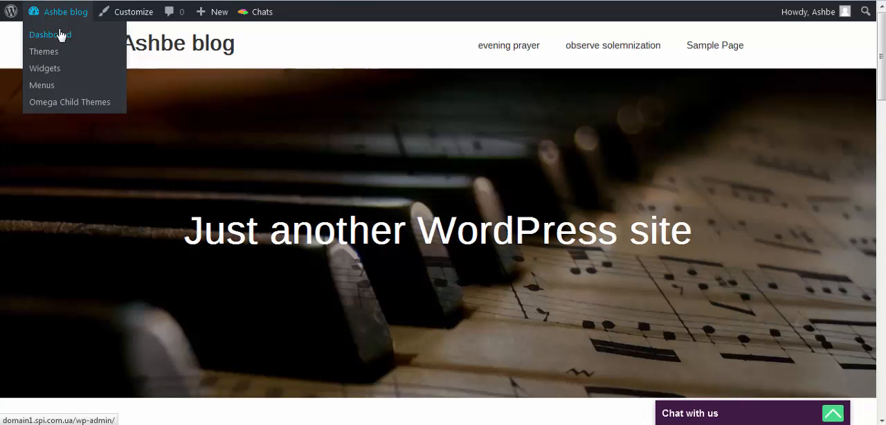
Show the Installed Plugins list from the Dashboard, scrolled to the Chats entry
click(50, 34)
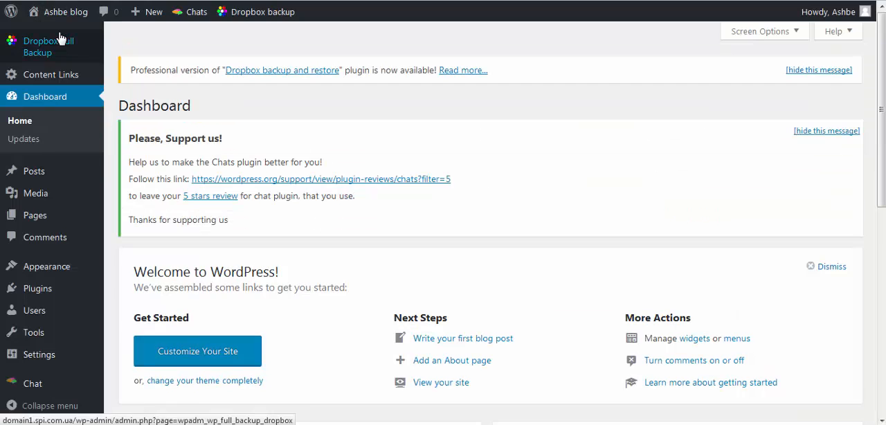
mouse_move(37, 288)
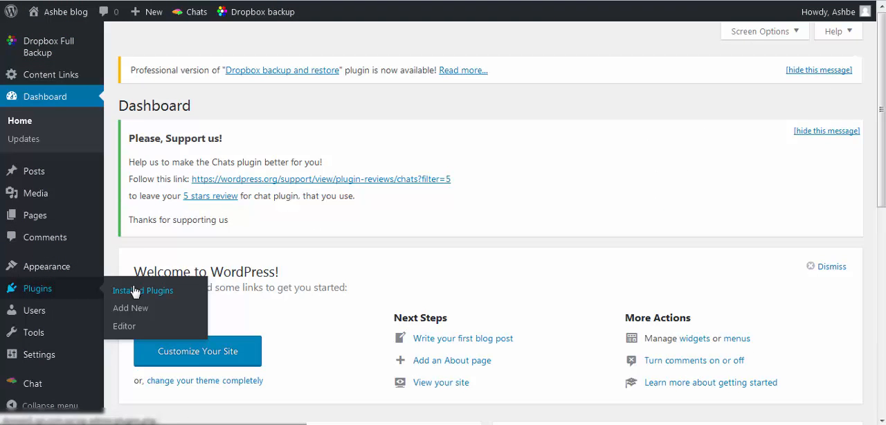
mouse_move(136, 290)
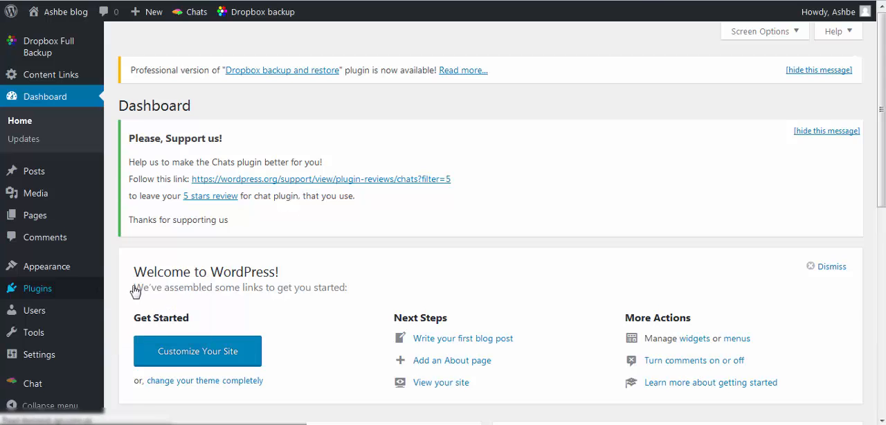
click(37, 288)
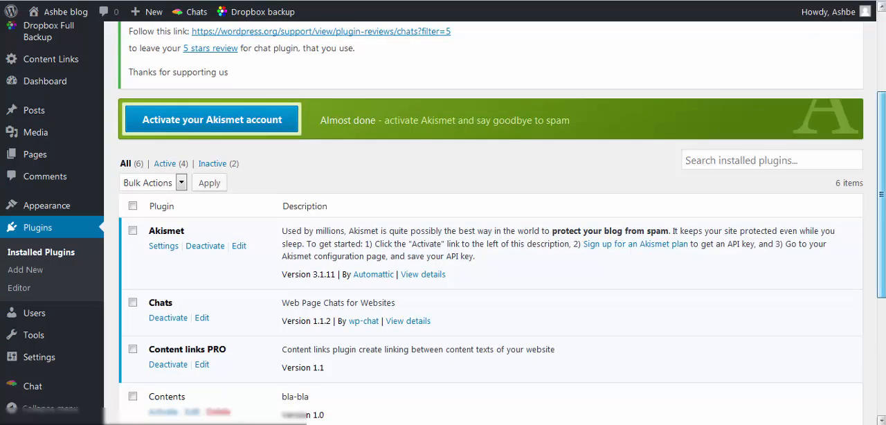
scroll(down, 3)
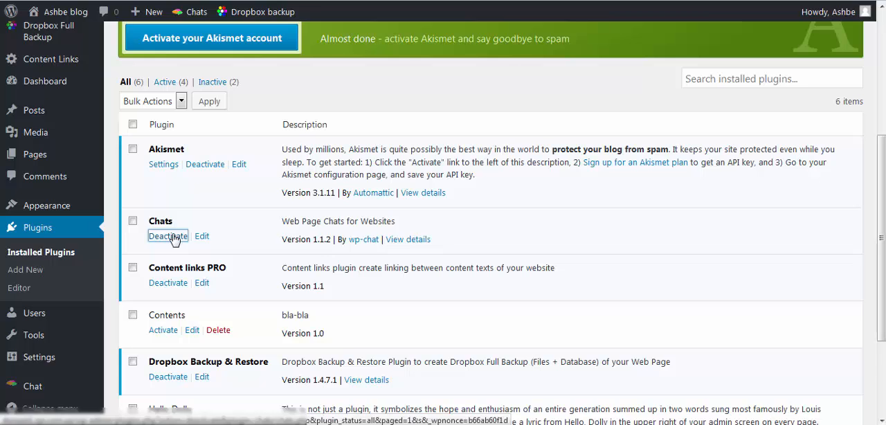
Deactivate the Chats plugin, delete it, and confirm removing its data
click(167, 236)
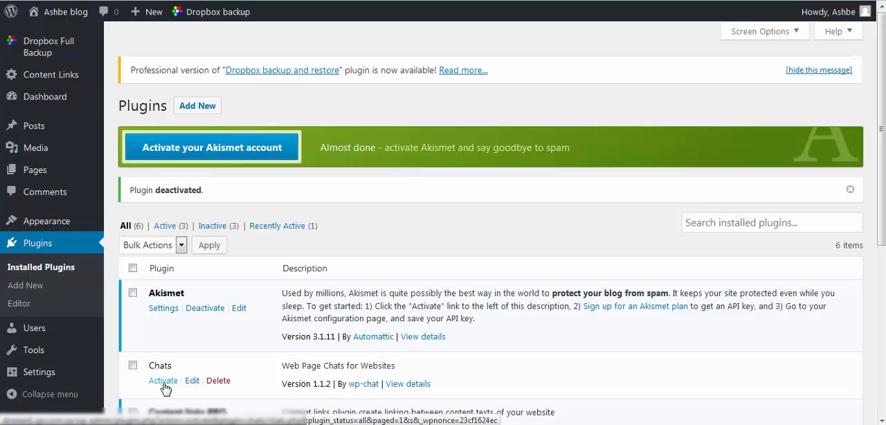
click(219, 379)
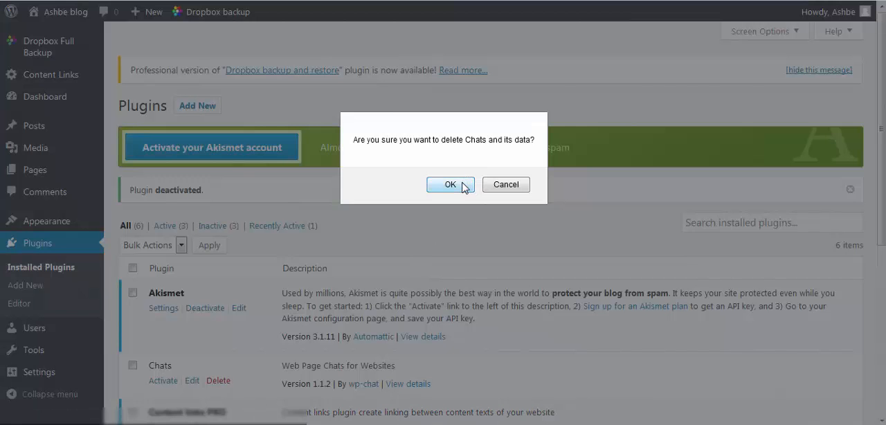
click(450, 184)
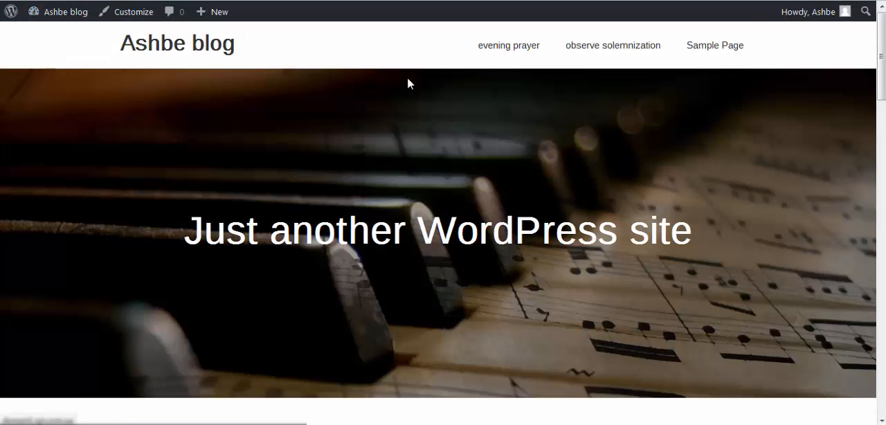
mouse_move(875, 421)
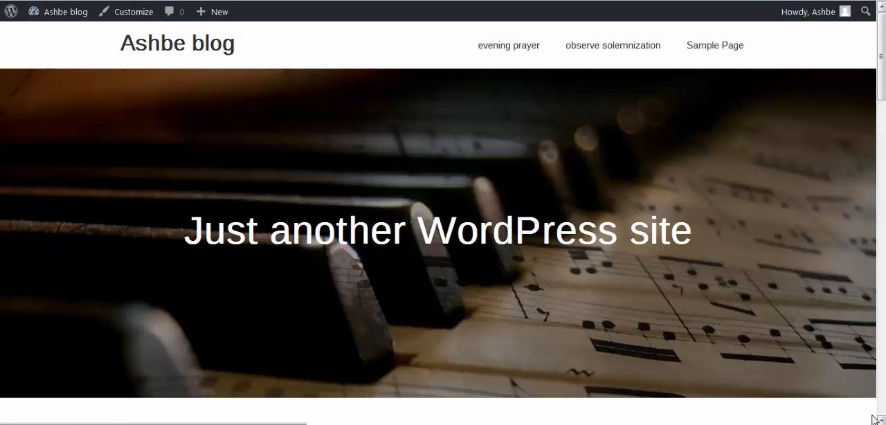
mouse_move(358, 296)
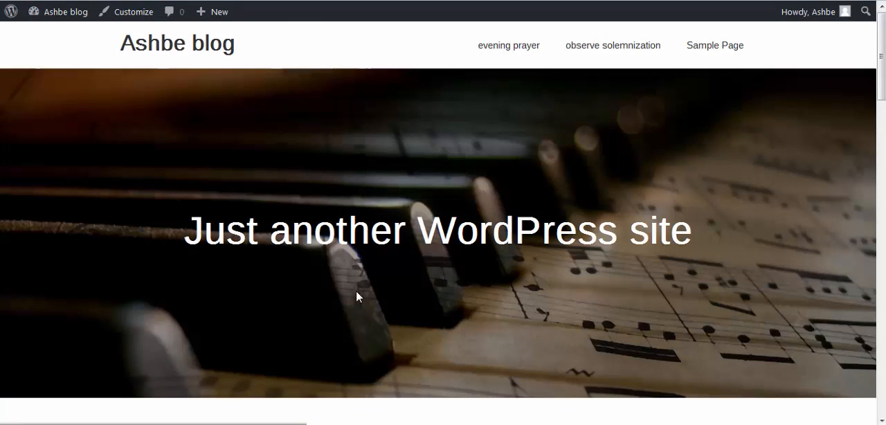
mouse_move(251, 210)
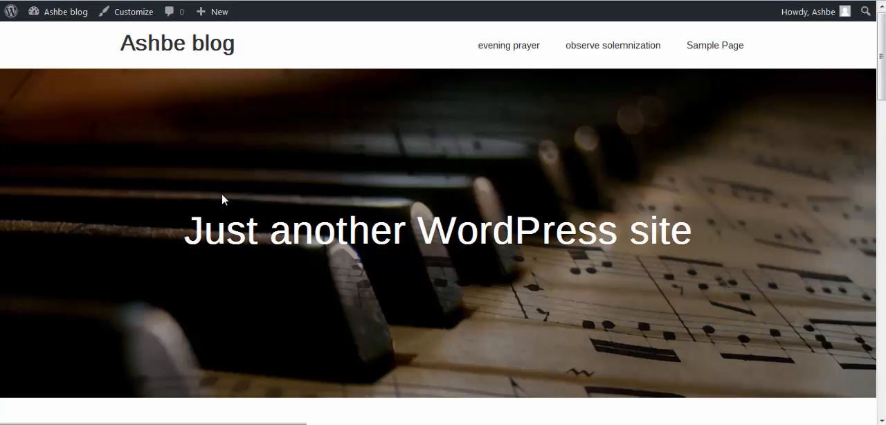
mouse_move(216, 194)
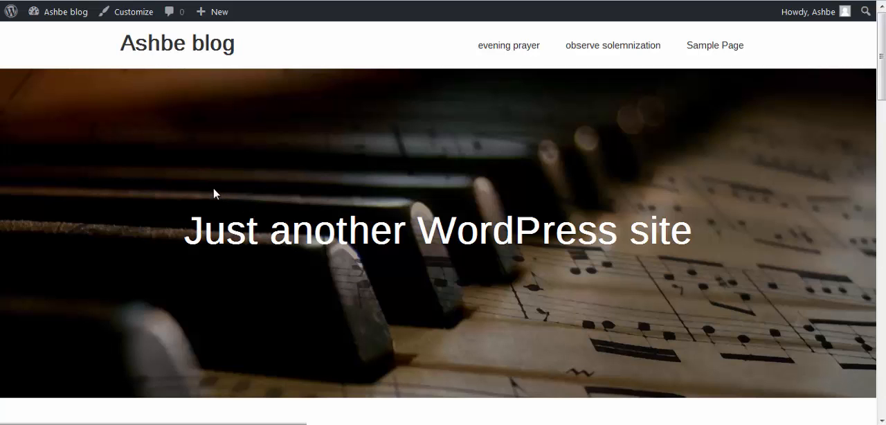
mouse_move(262, 167)
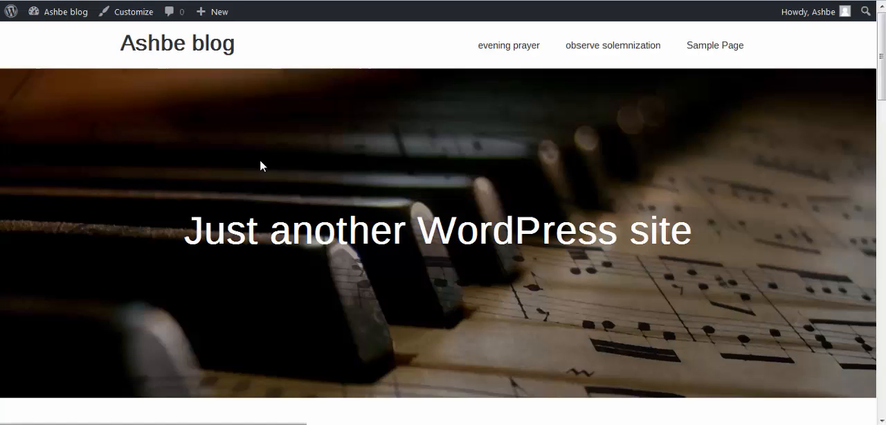